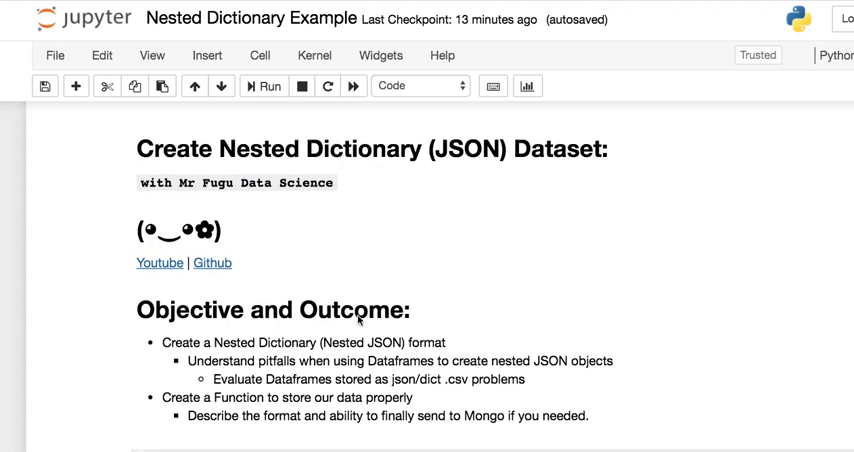
# Scroll through the notebook and highlight the faker import near the skills cell.
pyautogui.scroll(-3)
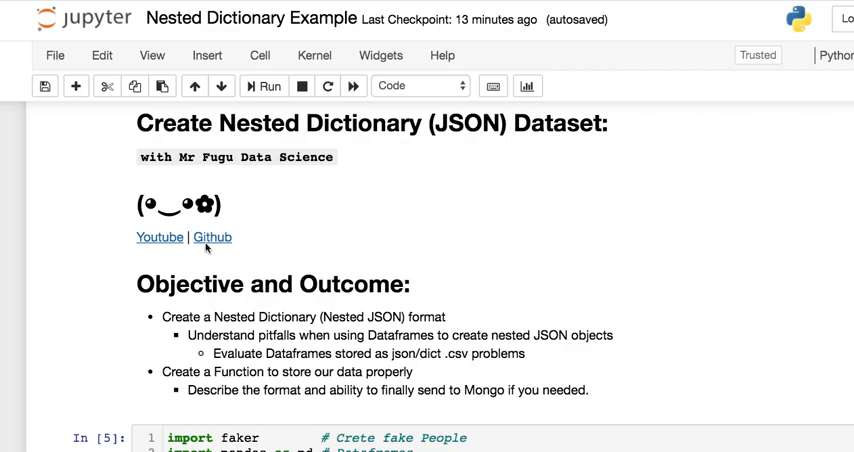
pyautogui.scroll(-3)
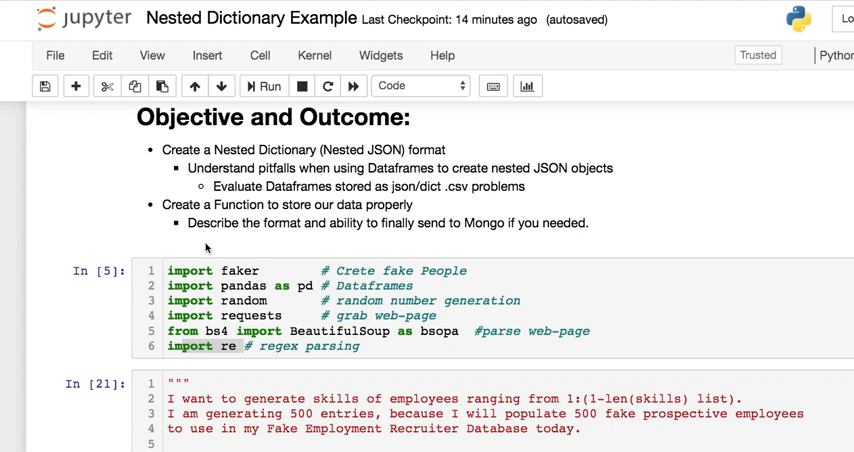
pyautogui.scroll(-3)
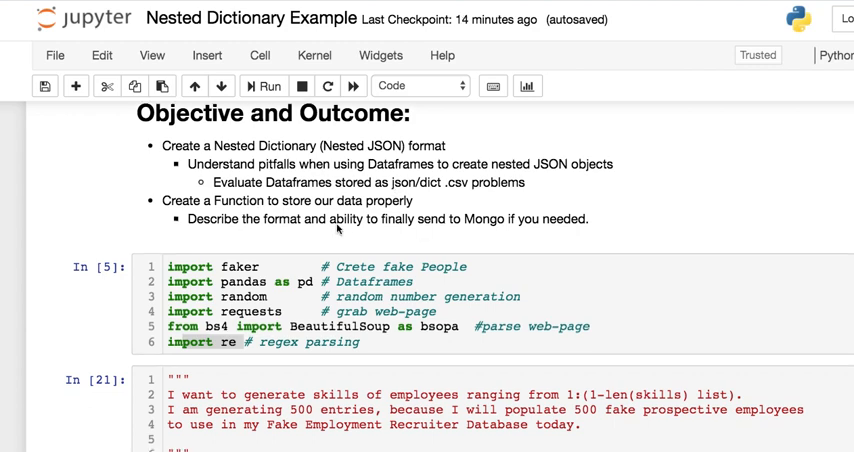
pyautogui.scroll(-3)
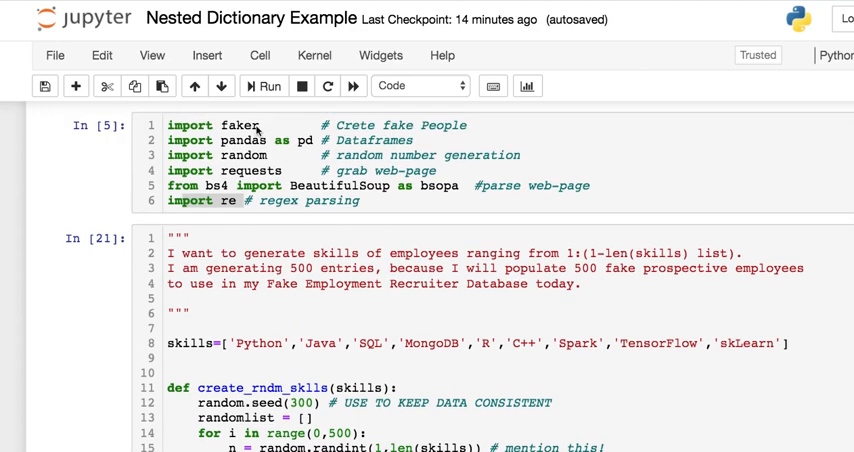
pyautogui.doubleClick(240, 140)
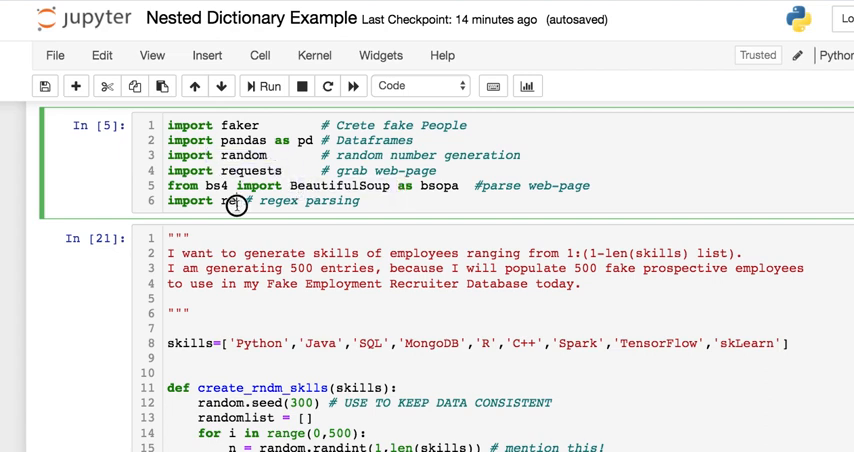
pyautogui.rightClick(244, 252)
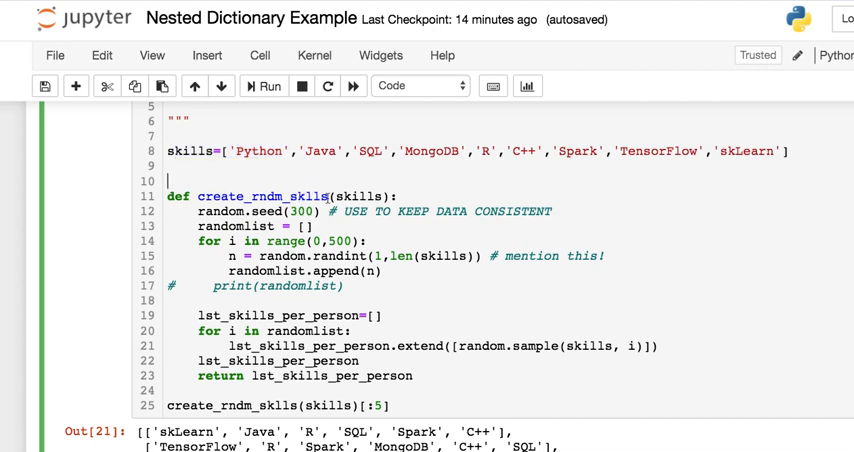
# Highlight random.sample in the skills loop while reviewing the rerun skill lists.
pyautogui.scroll(-3)
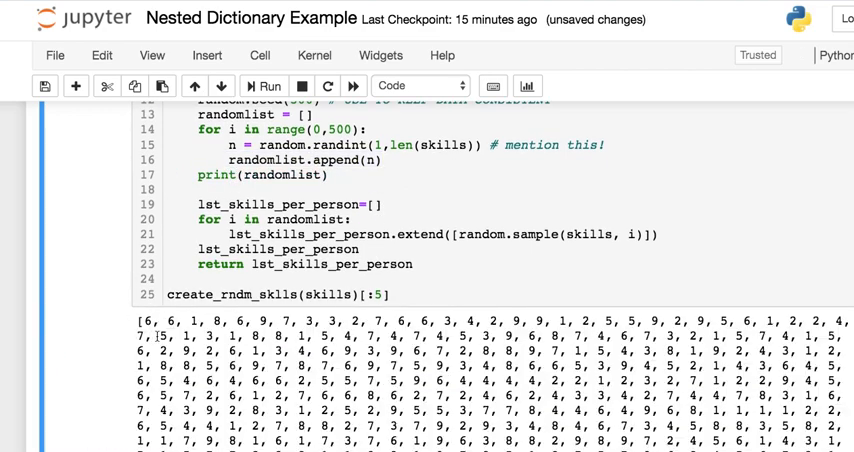
pyautogui.doubleClick(148, 326)
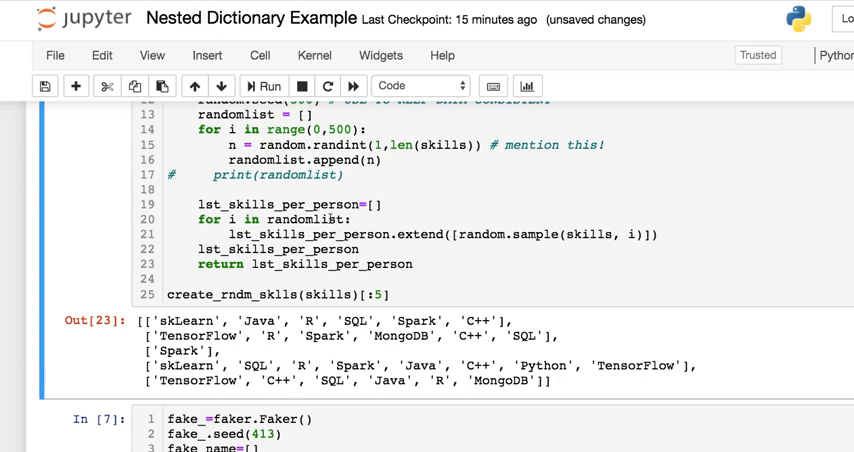
pyautogui.moveTo(398, 232)
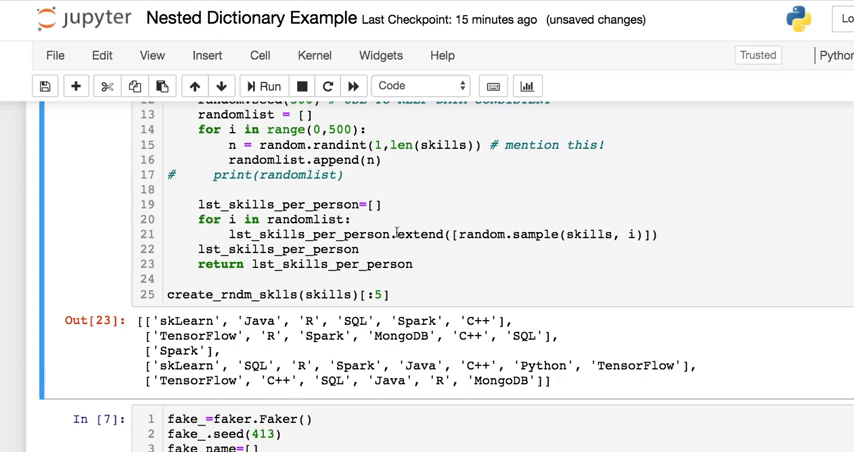
pyautogui.doubleClick(424, 232)
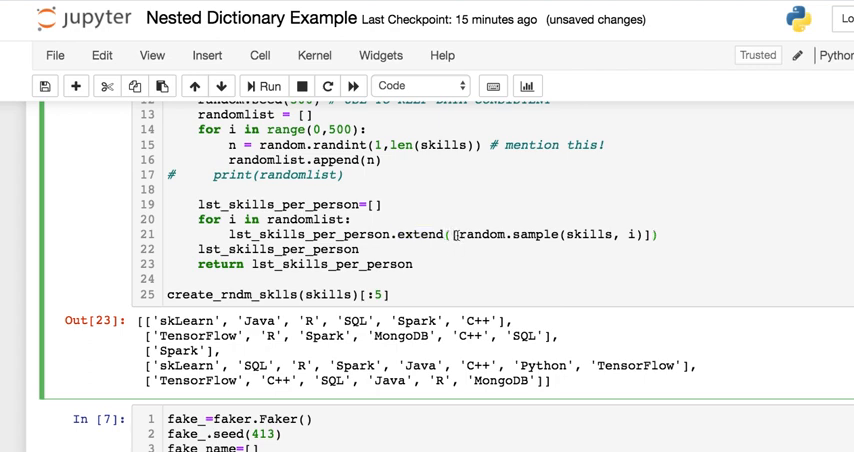
pyautogui.doubleClick(592, 234)
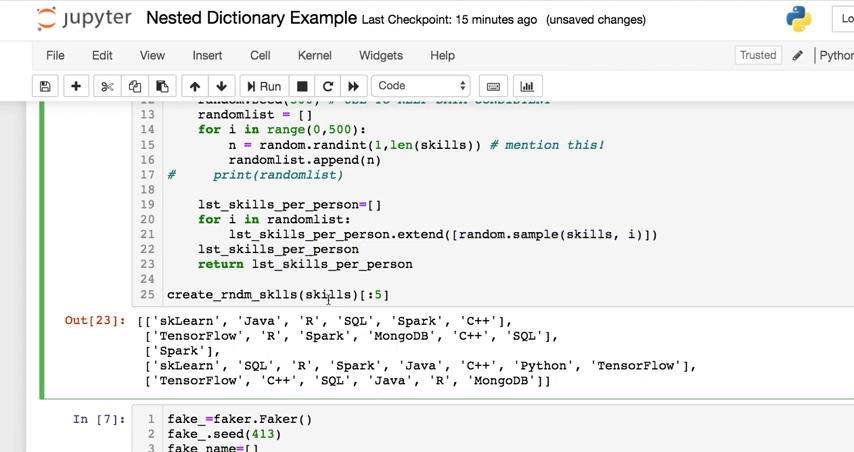
pyautogui.scroll(-3)
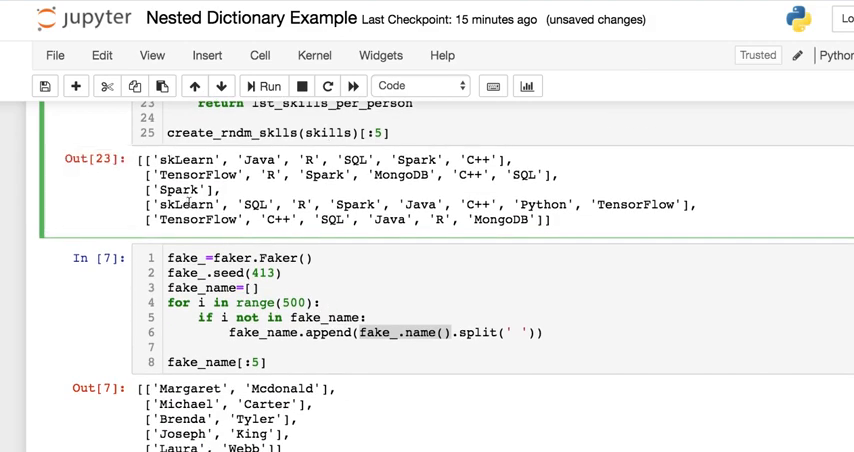
pyautogui.scroll(-3)
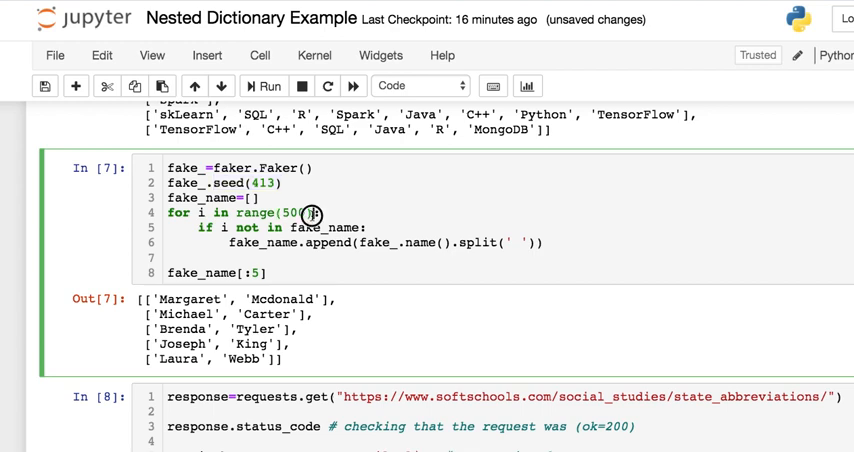
pyautogui.doubleClick(334, 226)
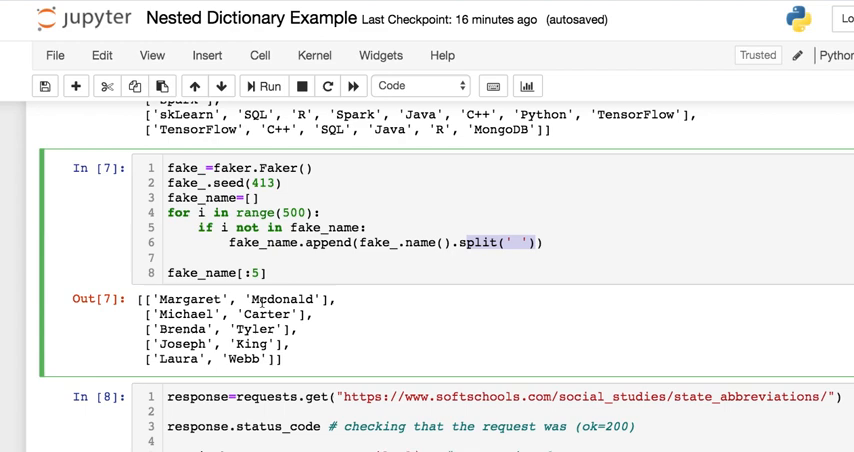
pyautogui.scroll(-3)
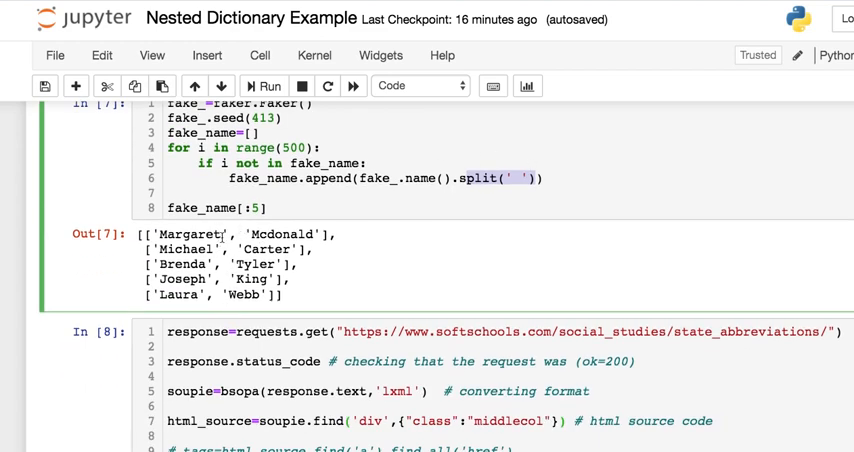
pyautogui.doubleClick(184, 234)
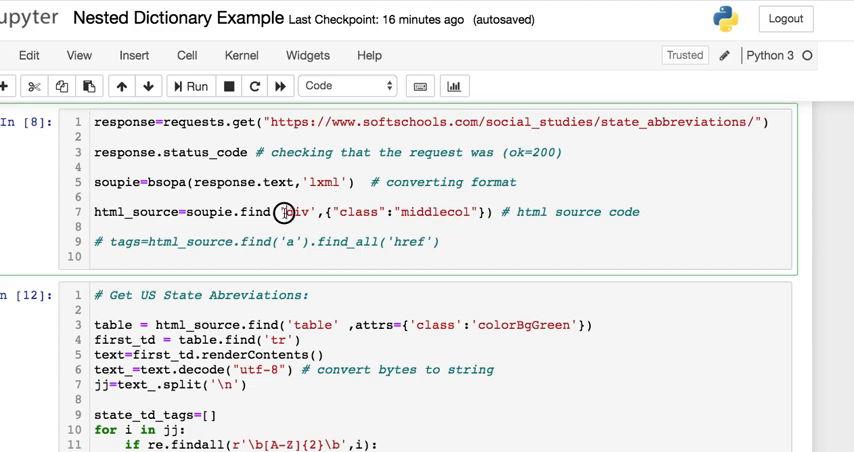
pyautogui.scroll(-3)
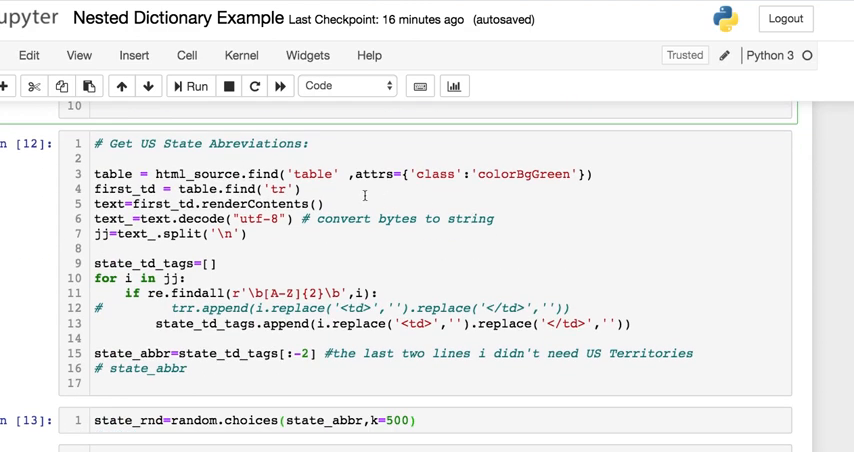
pyautogui.doubleClick(312, 172)
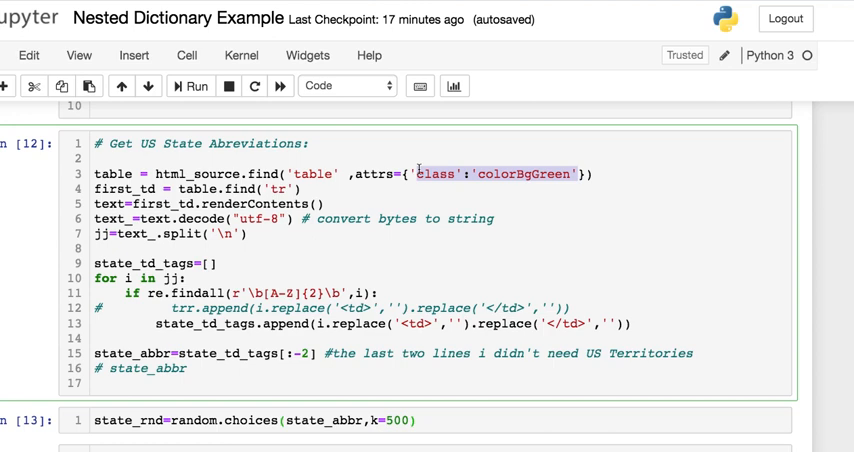
pyautogui.scroll(-3)
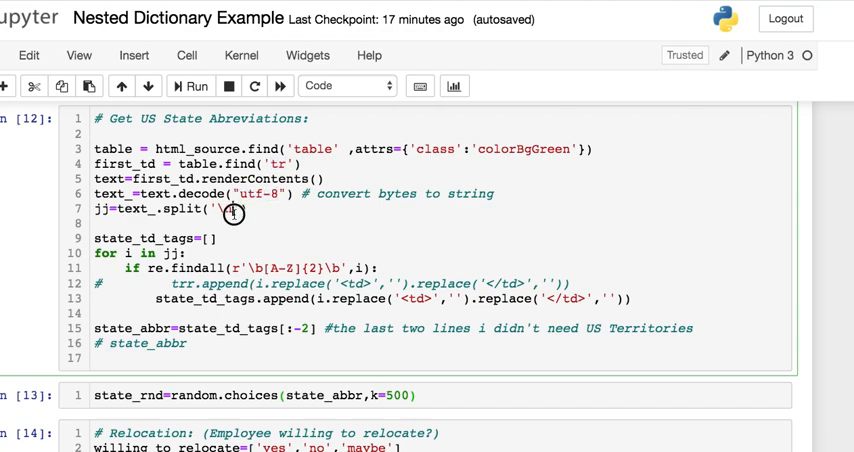
pyautogui.scroll(-3)
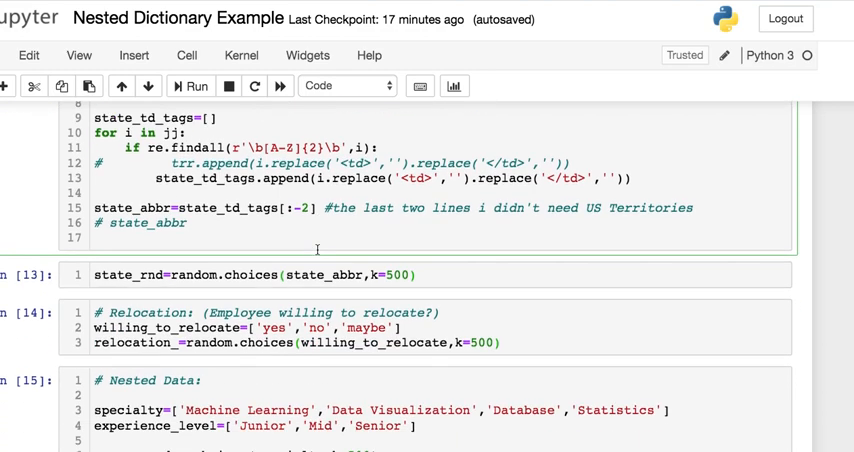
pyautogui.scroll(-3)
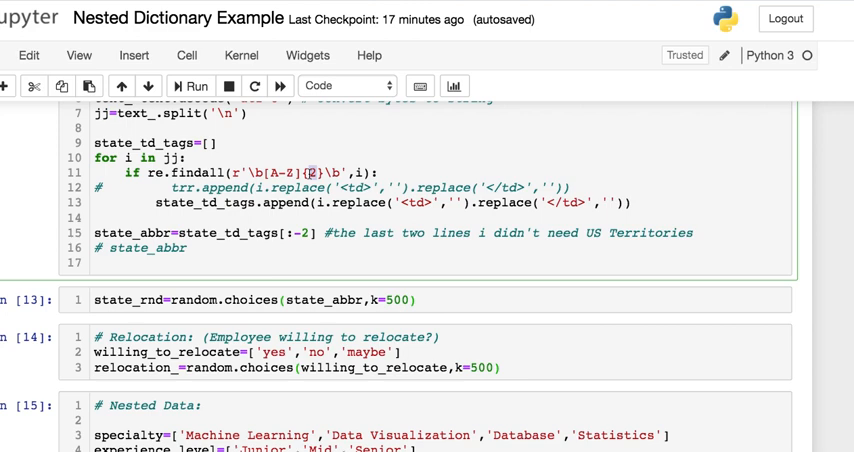
pyautogui.moveTo(316, 208)
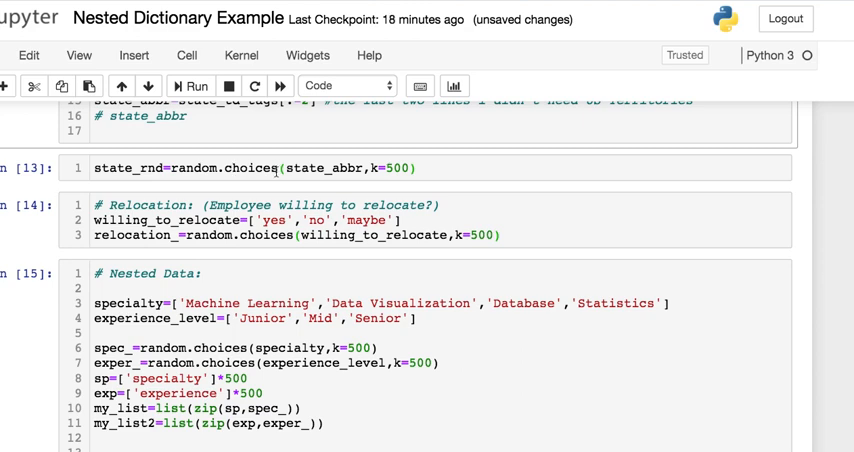
pyautogui.click(360, 168)
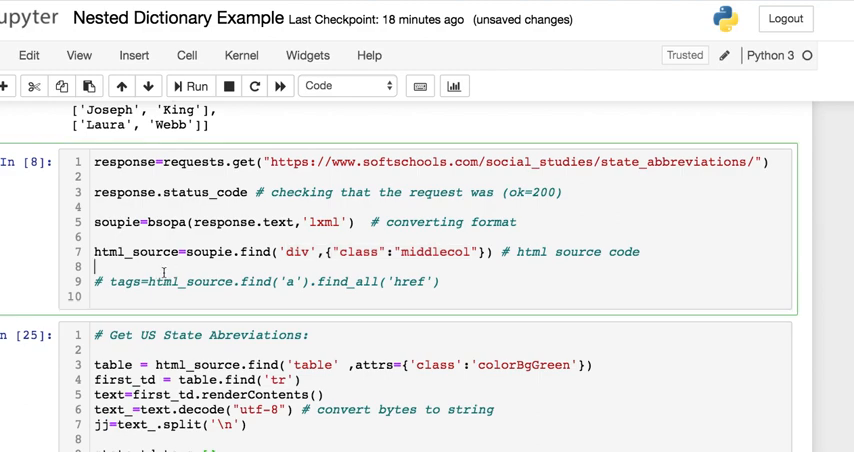
pyautogui.scroll(-3)
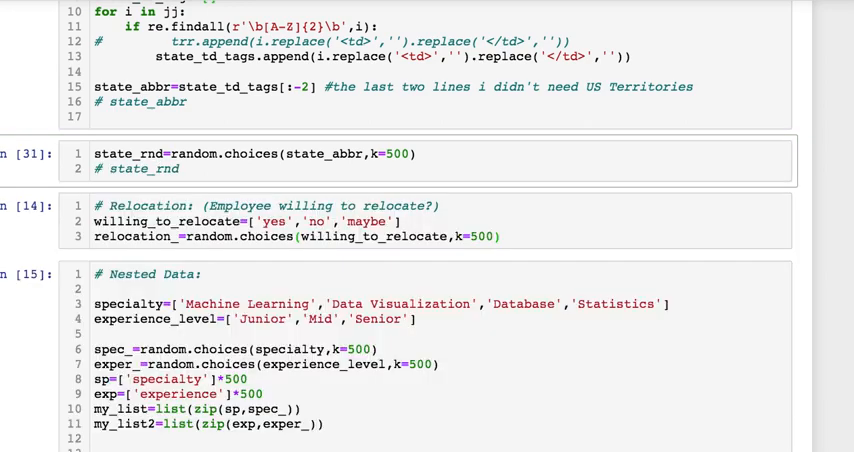
pyautogui.scroll(-3)
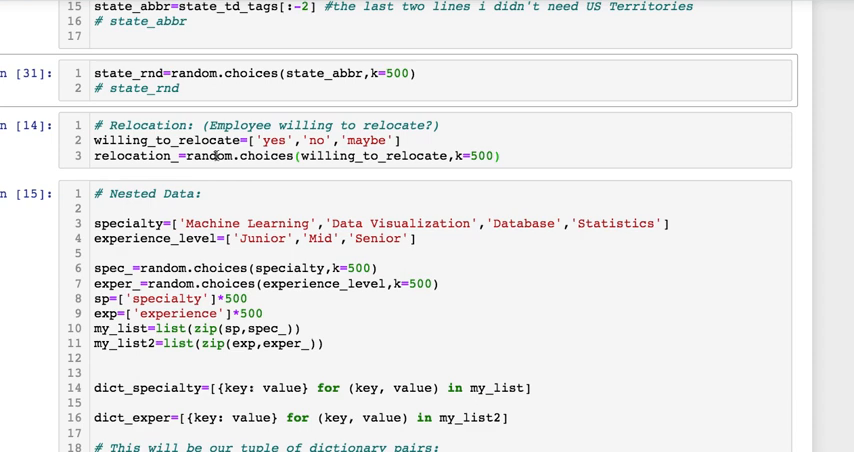
pyautogui.moveTo(374, 144)
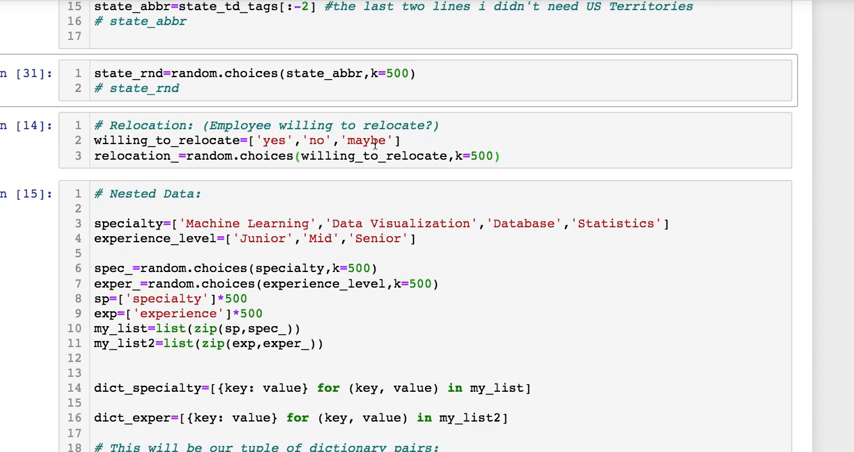
pyautogui.moveTo(312, 156)
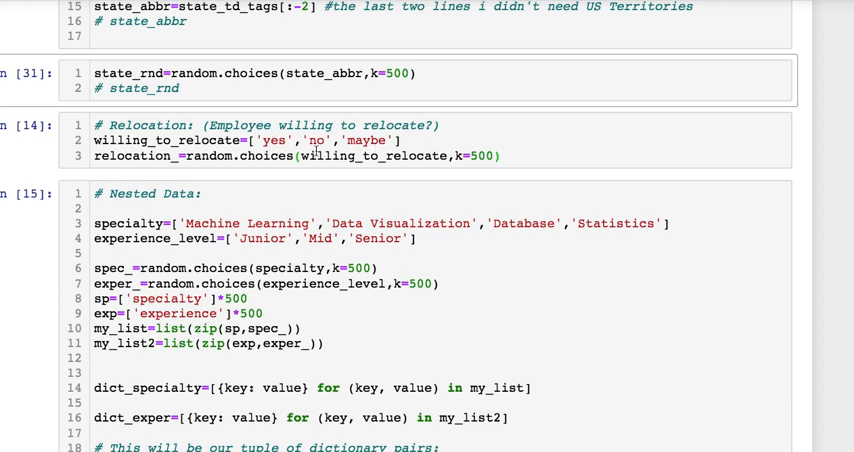
pyautogui.scroll(-3)
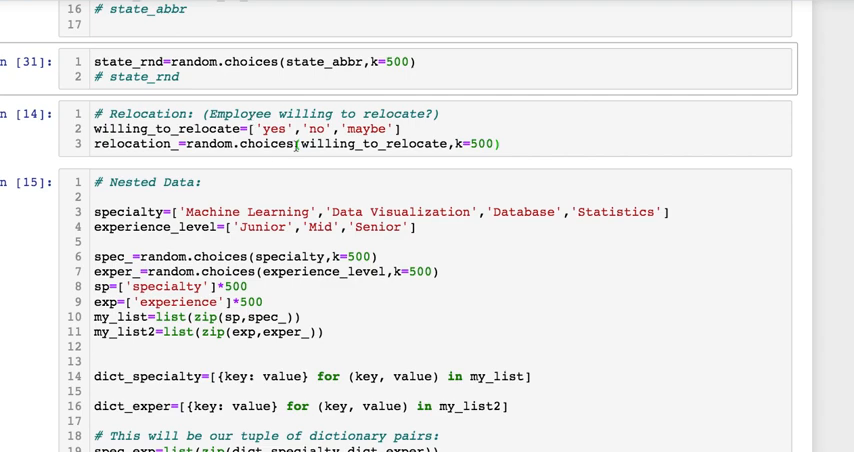
pyautogui.scroll(-3)
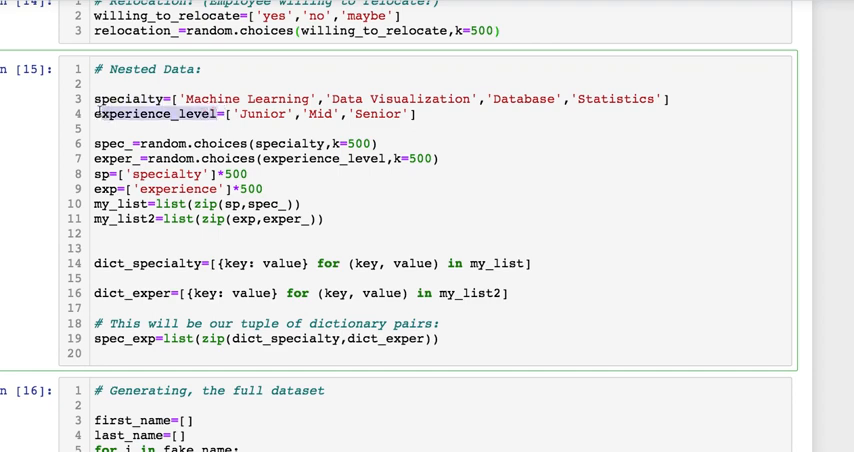
# Add my_list, dict_specialty and spec_exp preview lines at the end of the Nested Data cell.
pyautogui.scroll(-3)
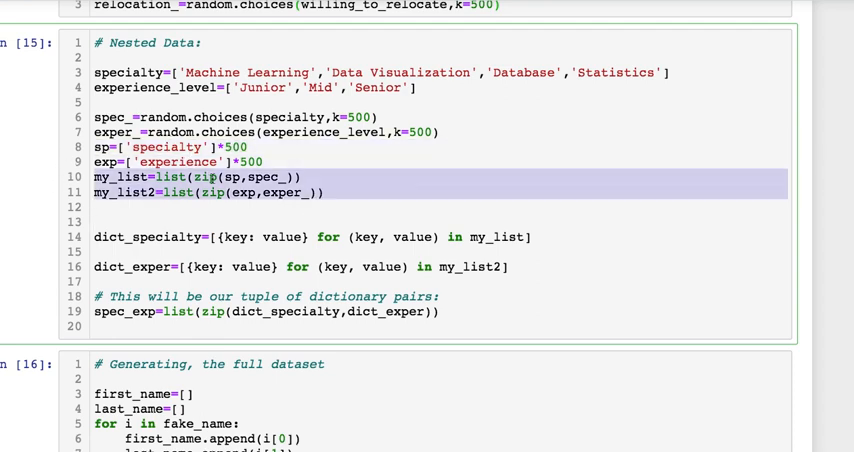
pyautogui.click(124, 176)
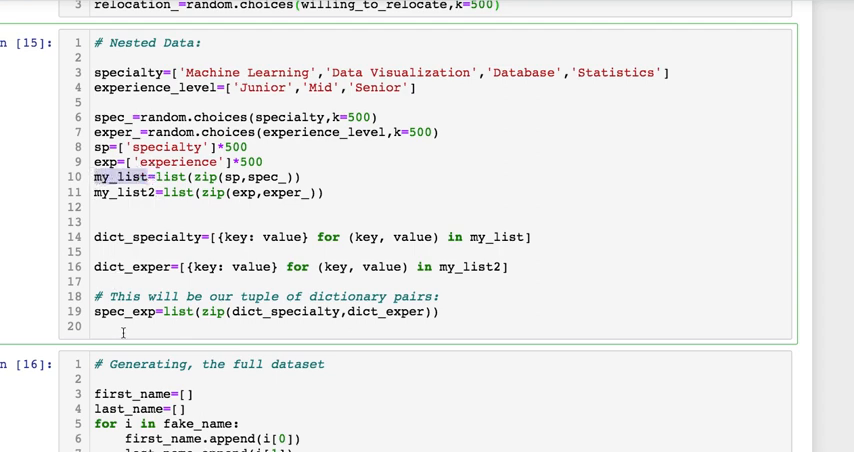
pyautogui.write('my_list')
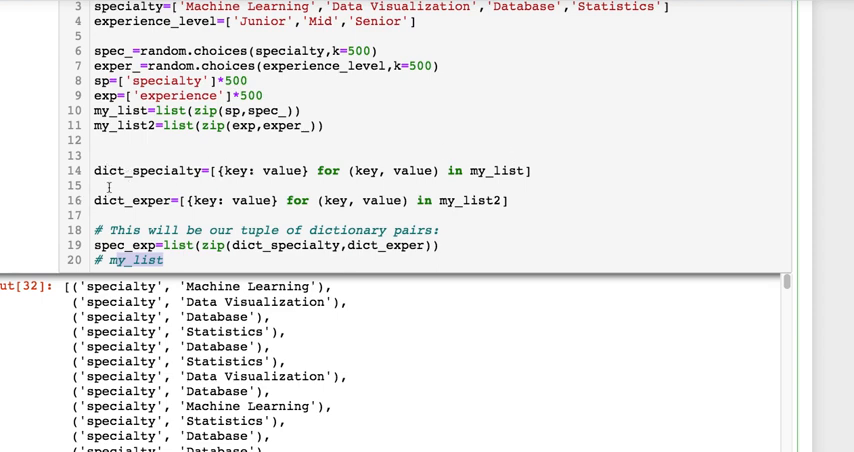
pyautogui.doubleClick(144, 170)
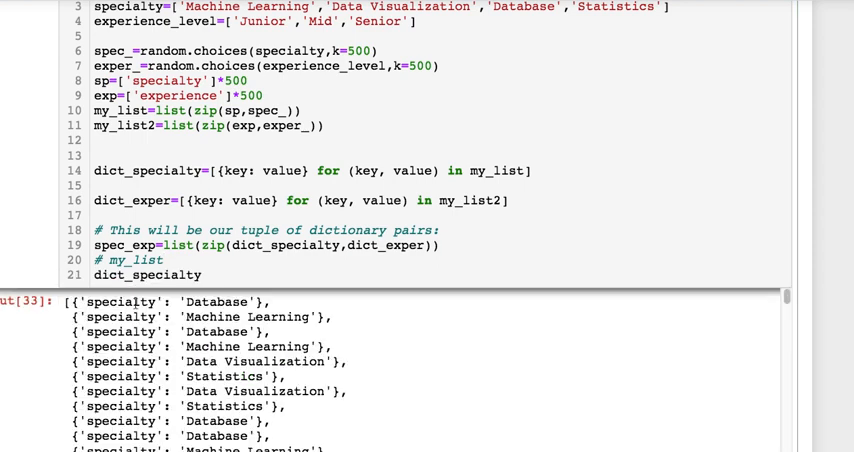
pyautogui.doubleClick(148, 274)
pyautogui.write('s')
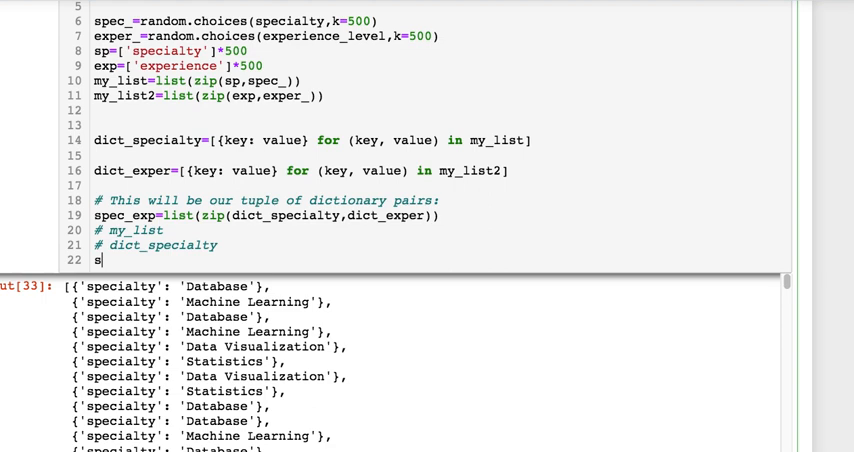
pyautogui.write('pec')
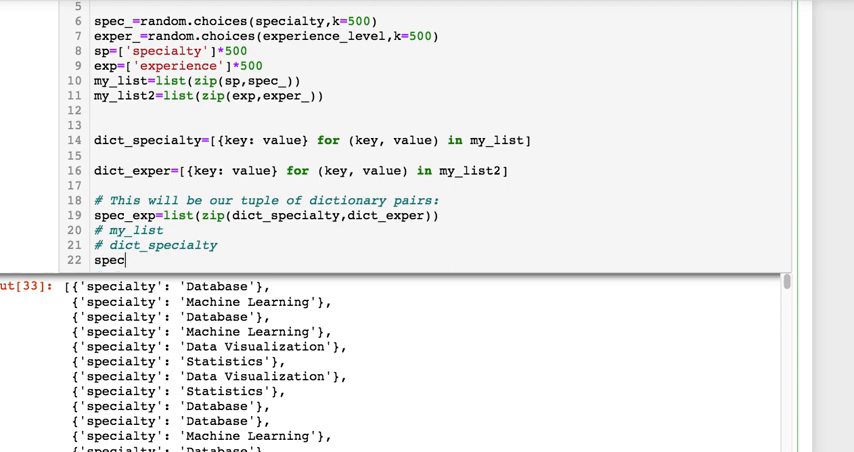
pyautogui.write('_exp')
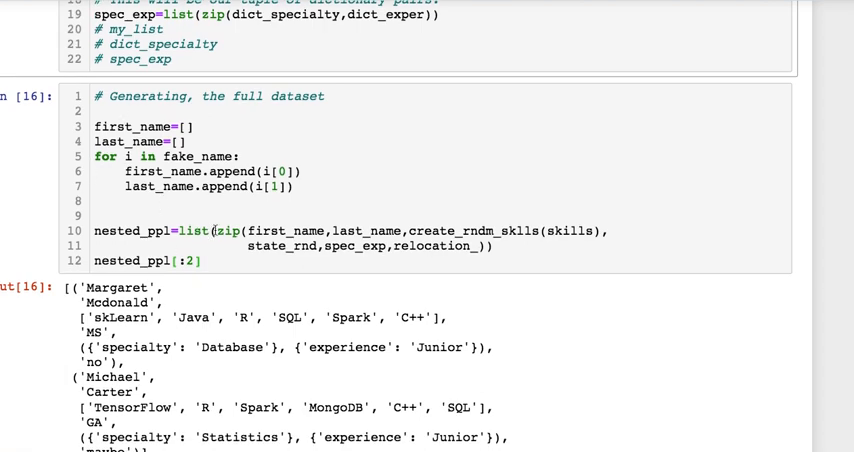
# Highlight the nested_ppl zip line and scroll to the job_seekers DataFrame output.
pyautogui.scroll(-3)
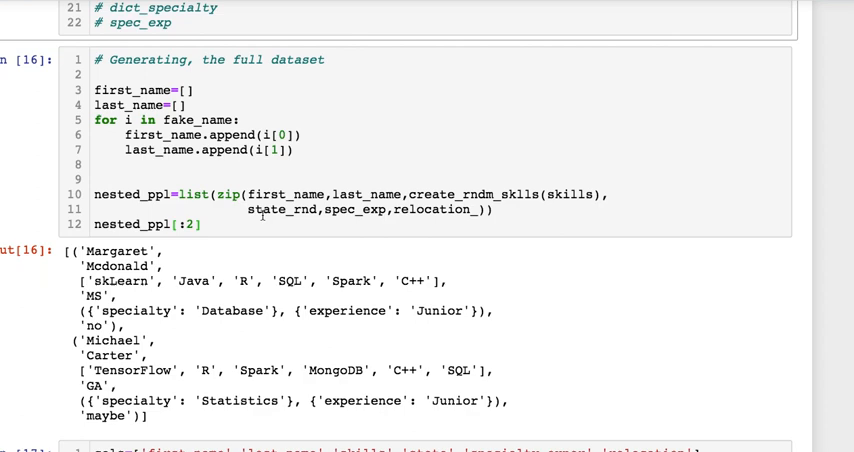
pyautogui.moveTo(276, 194); pyautogui.dragTo(480, 208)
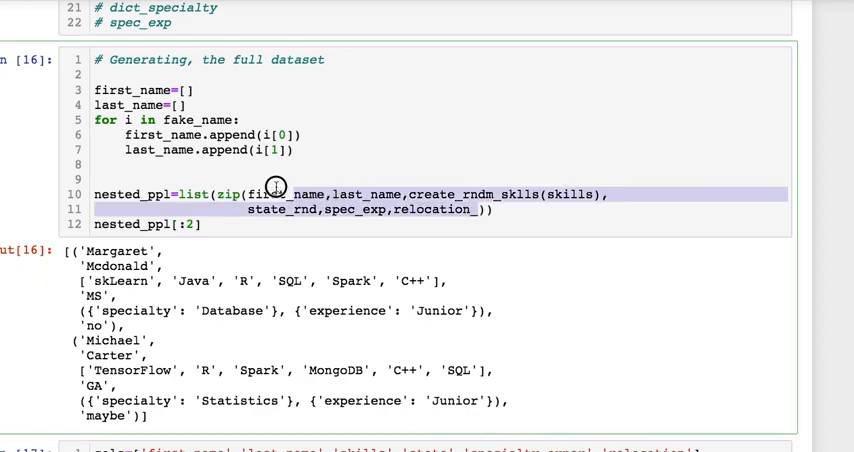
pyautogui.scroll(-3)
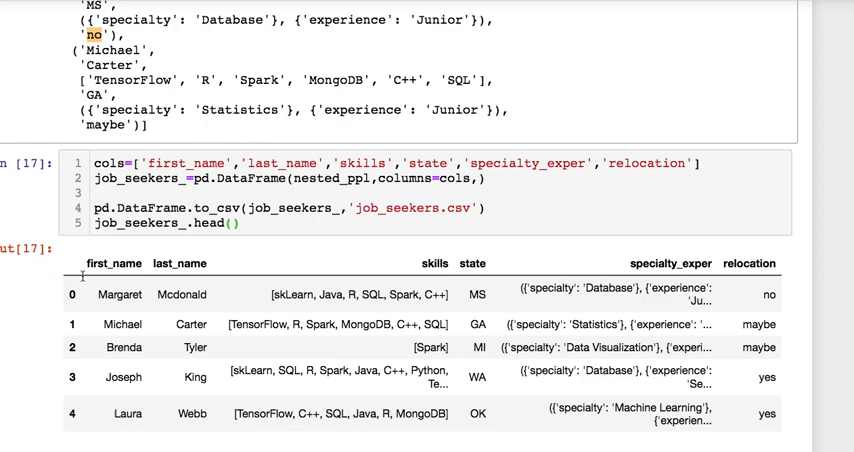
# Review the job_seekers head output, selecting the first row's specialty-experience entry.
pyautogui.scroll(-3)
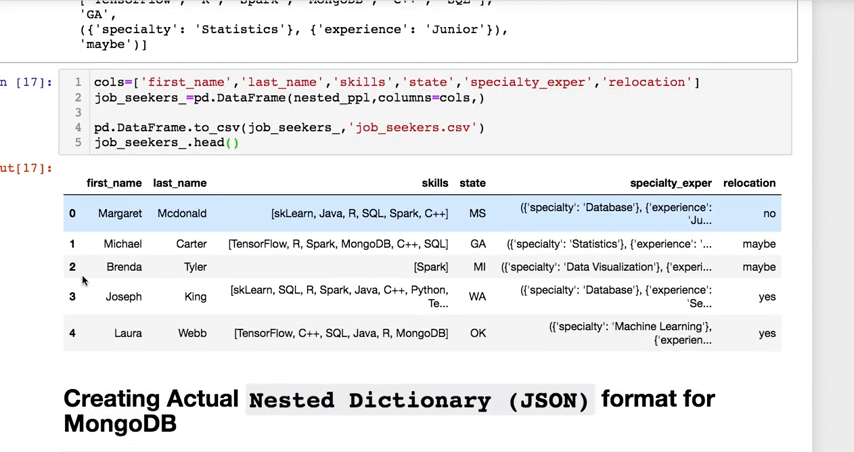
pyautogui.scroll(-3)
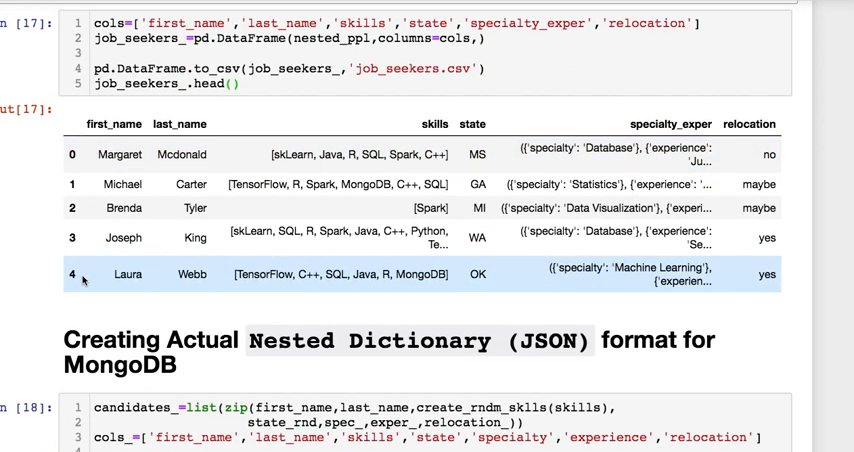
pyautogui.click(180, 154)
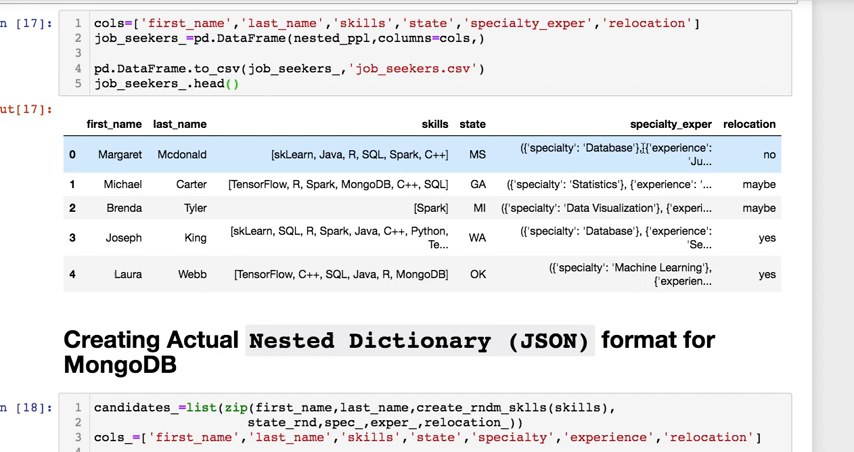
pyautogui.doubleClick(610, 154)
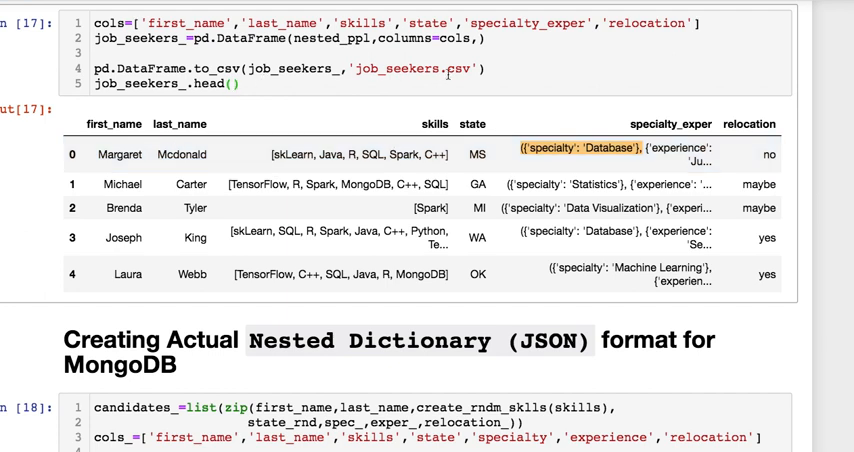
# Select the job_seekers.csv output file name before switching to the Files tab.
pyautogui.doubleClick(408, 68)
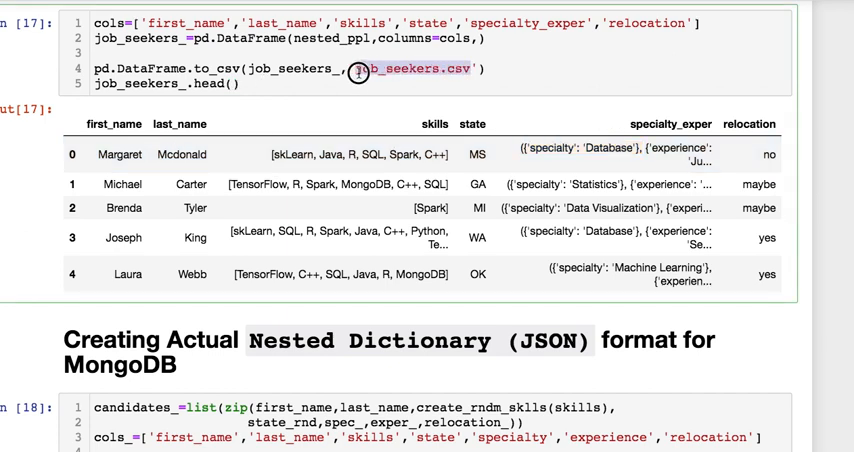
pyautogui.doubleClick(408, 68)
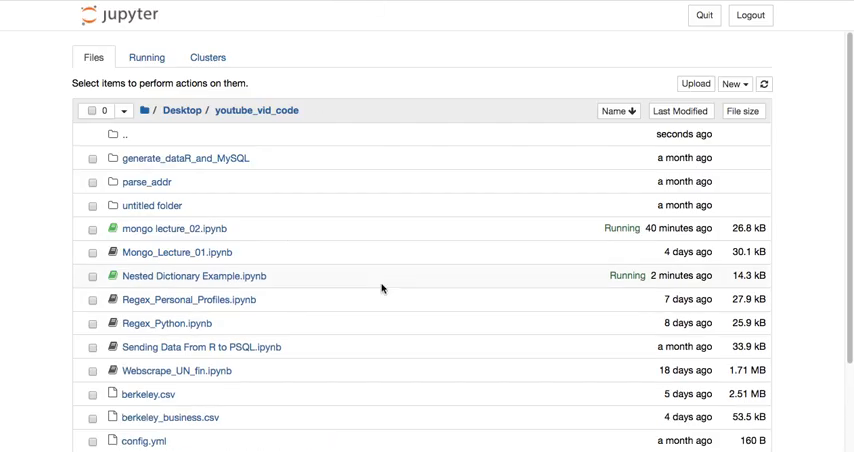
pyautogui.moveTo(188, 110)
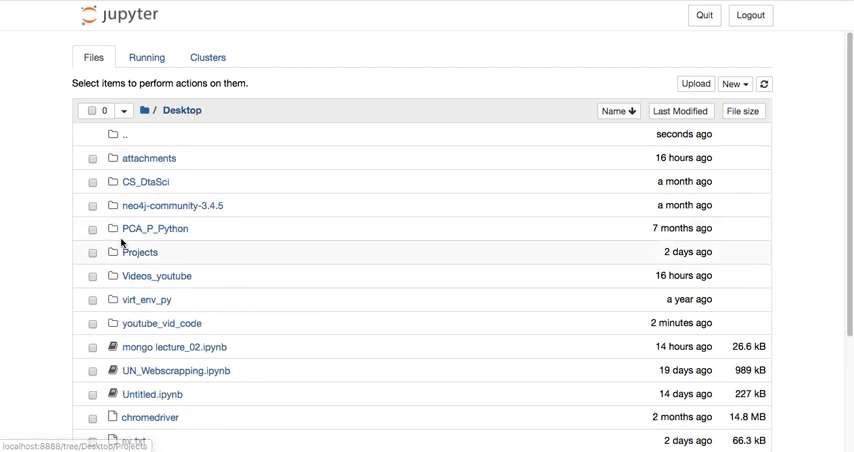
# Open job_seekers.csv from the youtube_vid_code file listing in the text viewer.
pyautogui.scroll(-3)
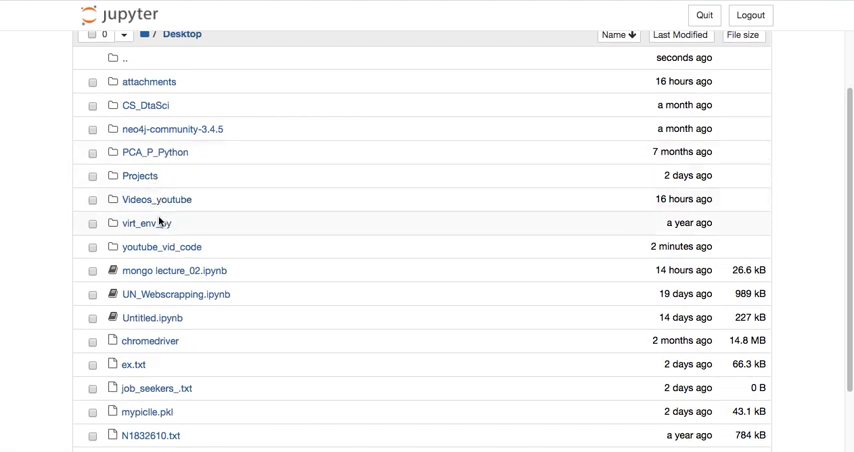
pyautogui.scroll(-3)
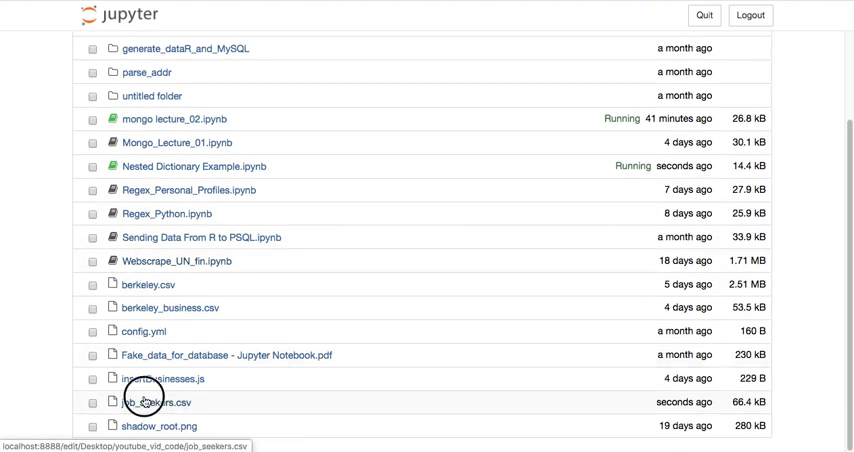
pyautogui.click(162, 400)
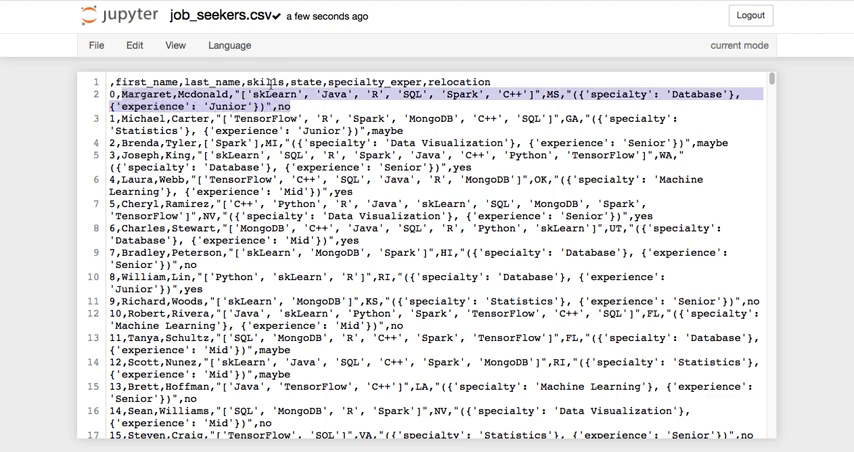
pyautogui.click(376, 128)
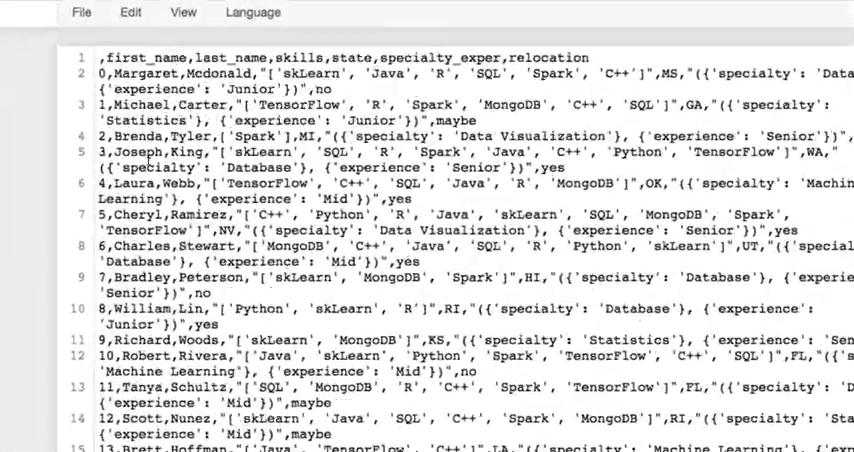
pyautogui.scroll(-3)
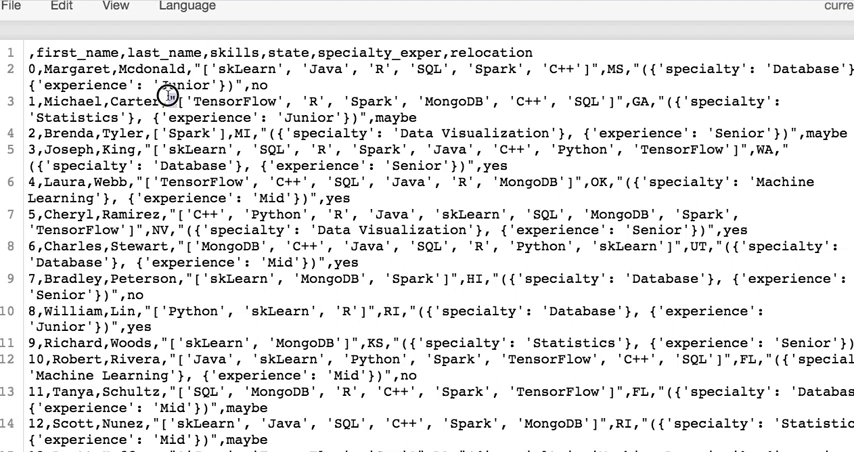
pyautogui.moveTo(660, 96)
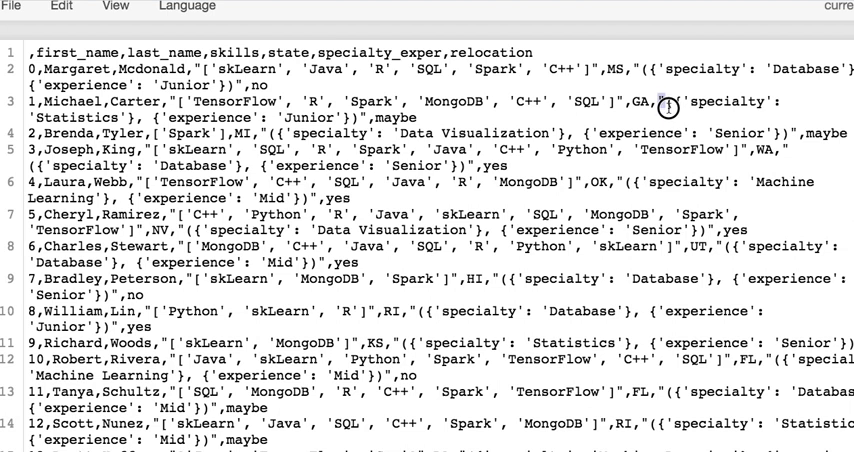
pyautogui.moveTo(656, 100); pyautogui.dragTo(348, 116)
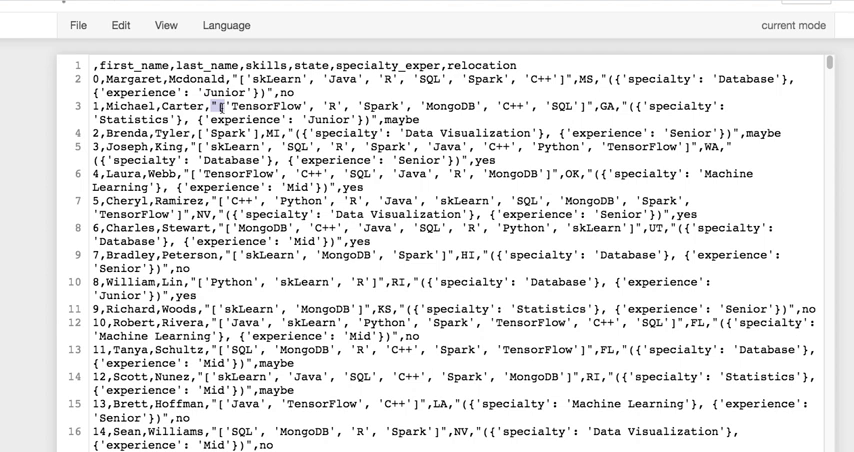
pyautogui.moveTo(560, 34)
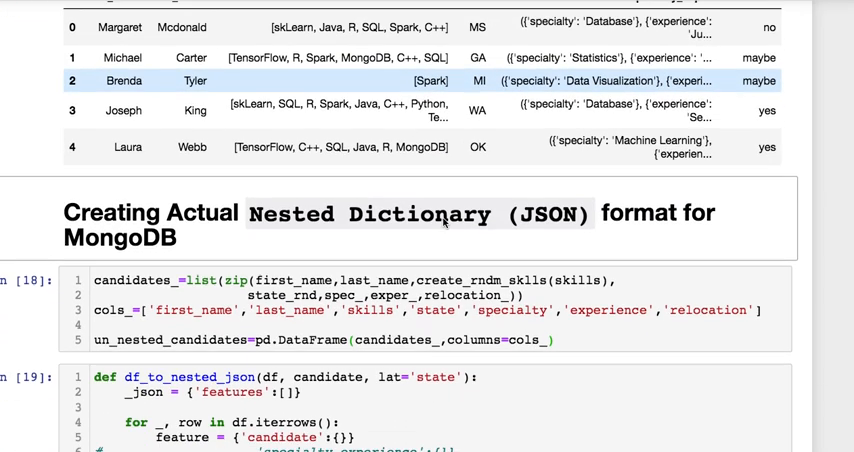
# Scroll from the rebuilt candidates cell down to the df_to_nested_json cell.
pyautogui.scroll(-3)
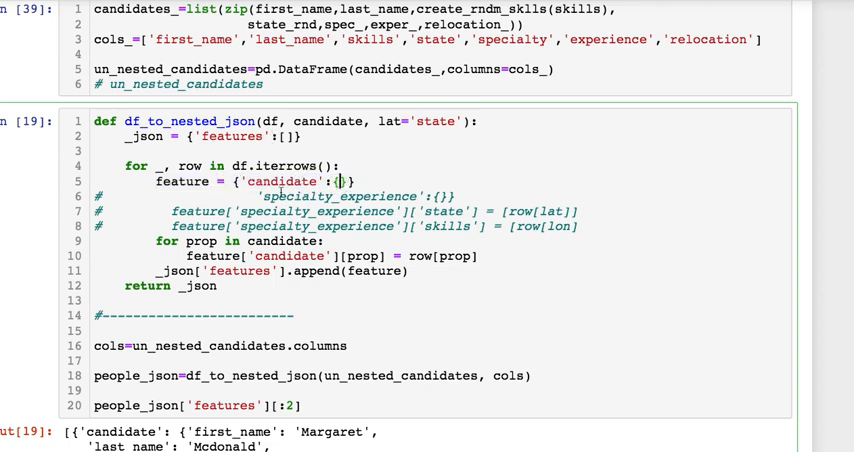
# Point out the candidate key in feature and the append of each feature to the list.
pyautogui.scroll(-3)
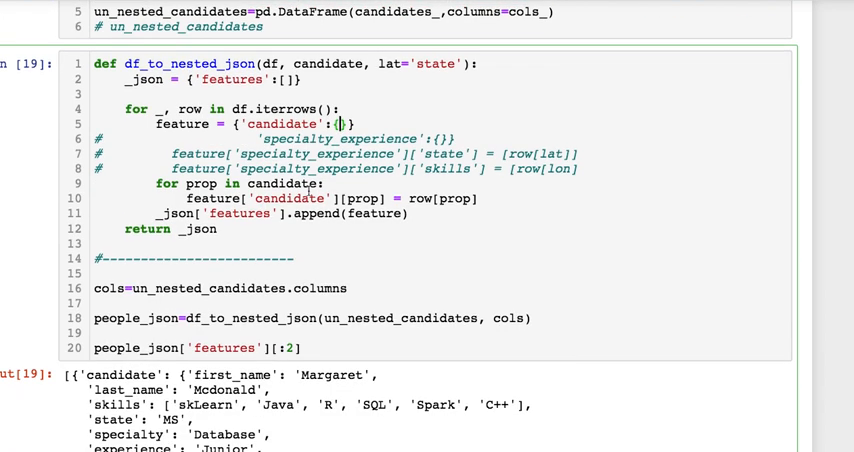
pyautogui.doubleClick(288, 184)
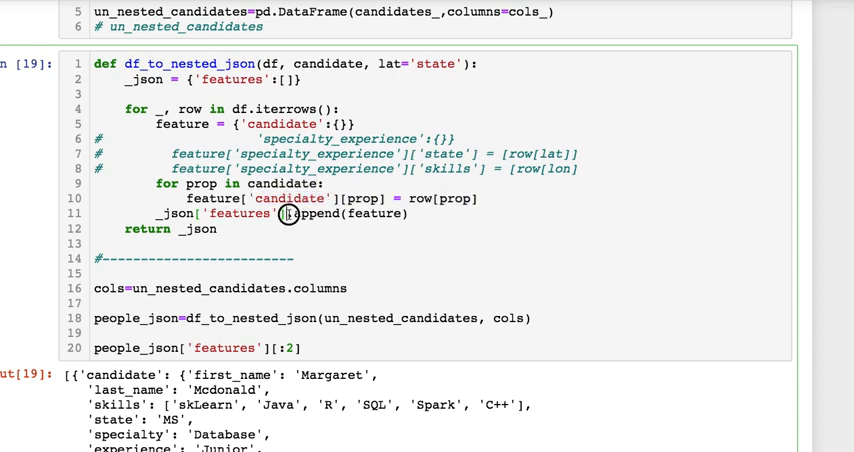
pyautogui.doubleClick(242, 212)
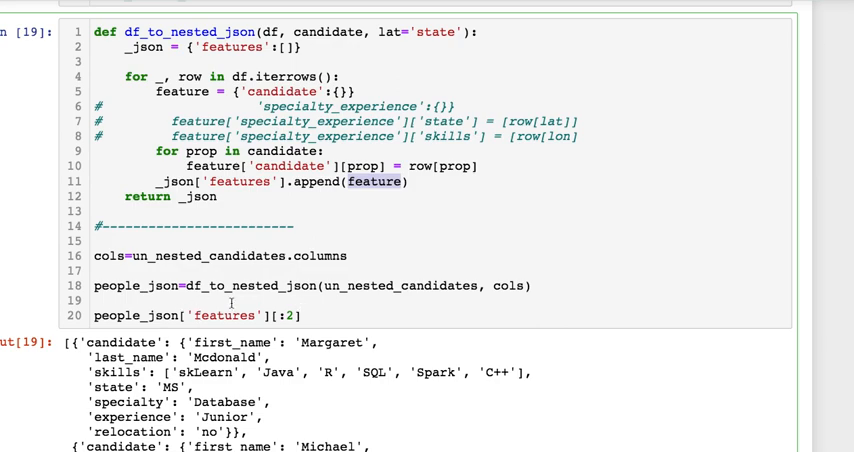
pyautogui.scroll(-3)
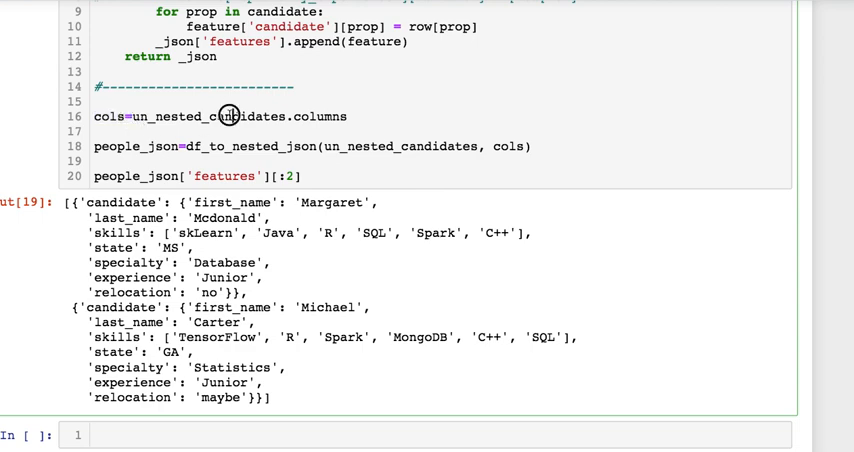
pyautogui.moveTo(430, 146)
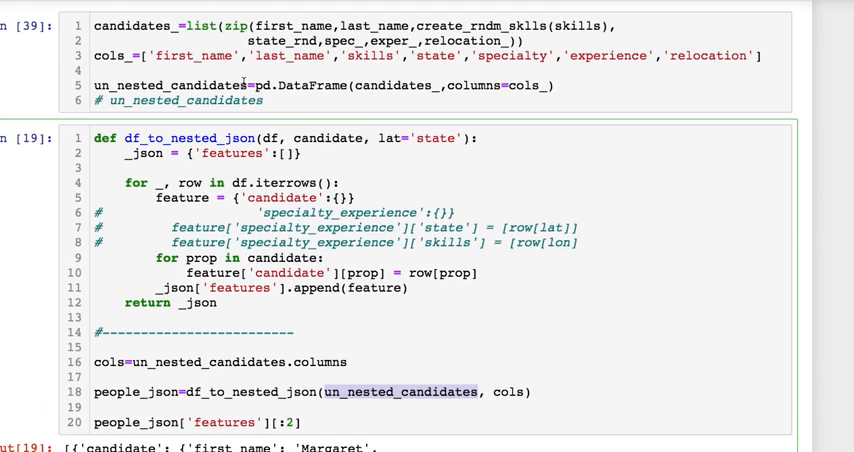
# Add a final people_json line after people_json['features'][:2] in the conversion cell.
pyautogui.scroll(-3)
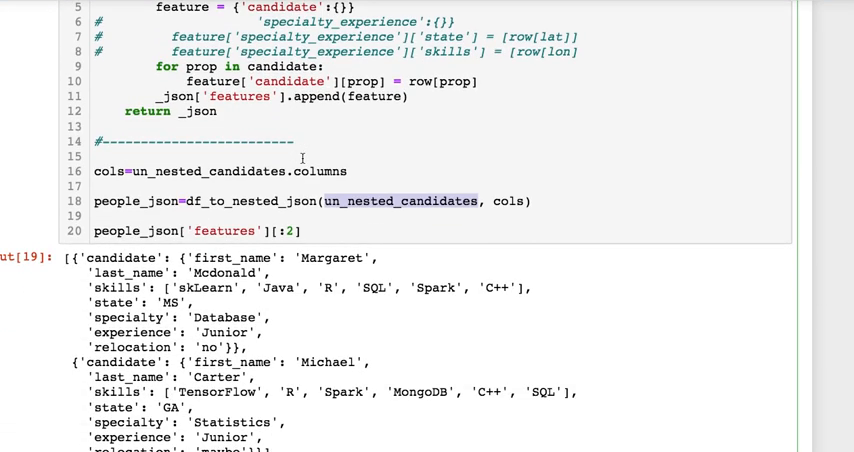
pyautogui.scroll(-3)
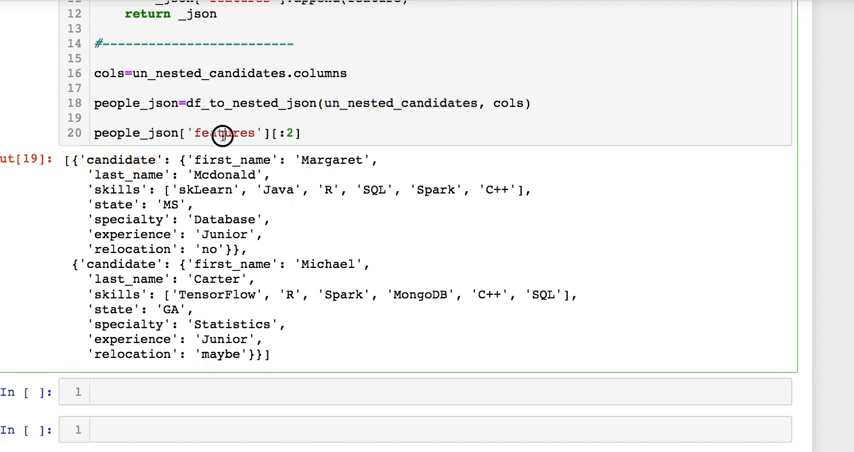
pyautogui.doubleClick(224, 132)
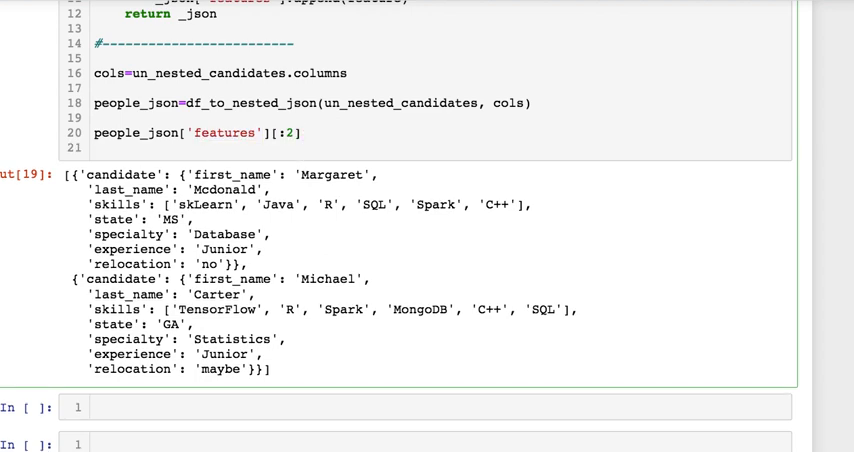
pyautogui.write('people_json')
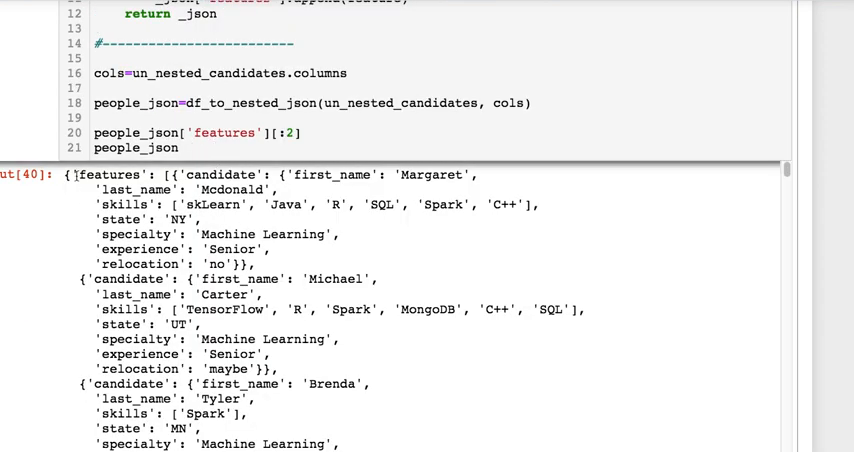
# Comment out the people_json display line so only the first two candidates print.
pyautogui.doubleClick(108, 174)
pyautogui.write('# ')
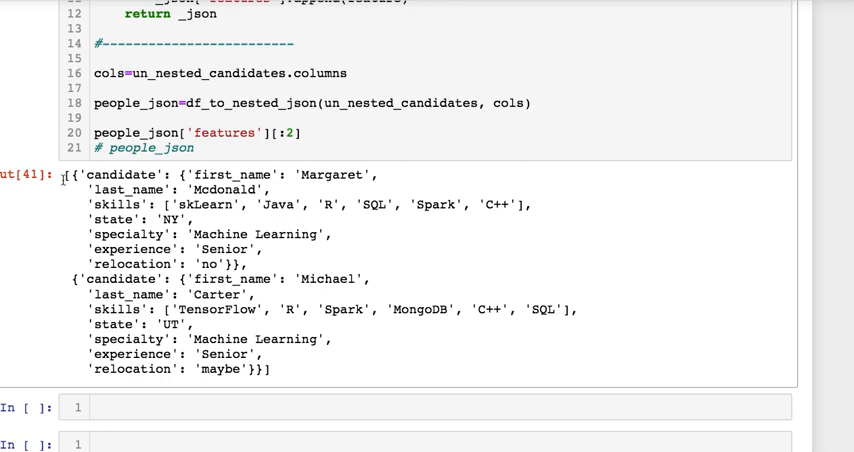
pyautogui.moveTo(78, 174); pyautogui.dragTo(244, 264)
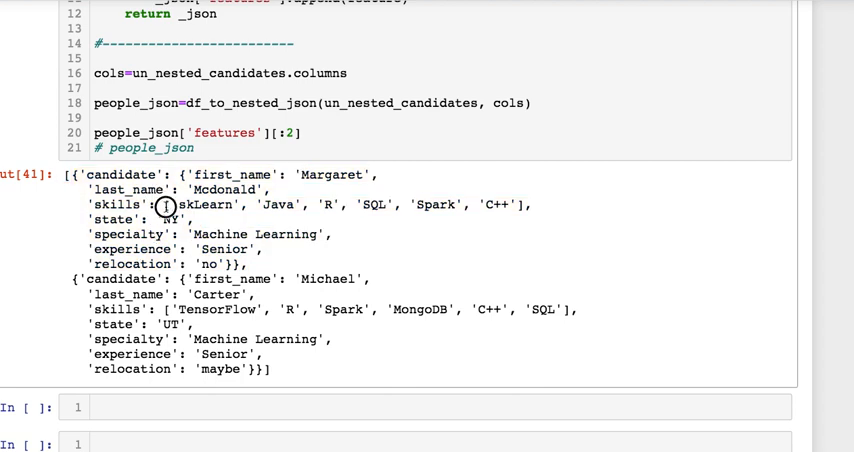
pyautogui.moveTo(168, 240)
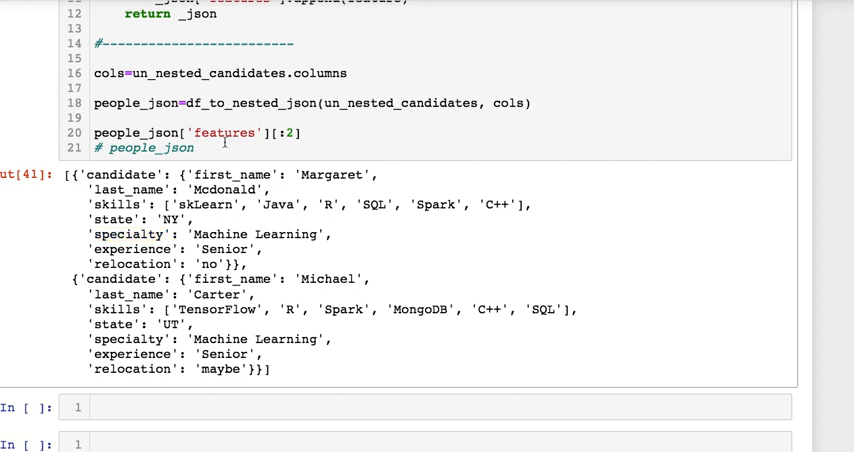
pyautogui.moveTo(234, 88)
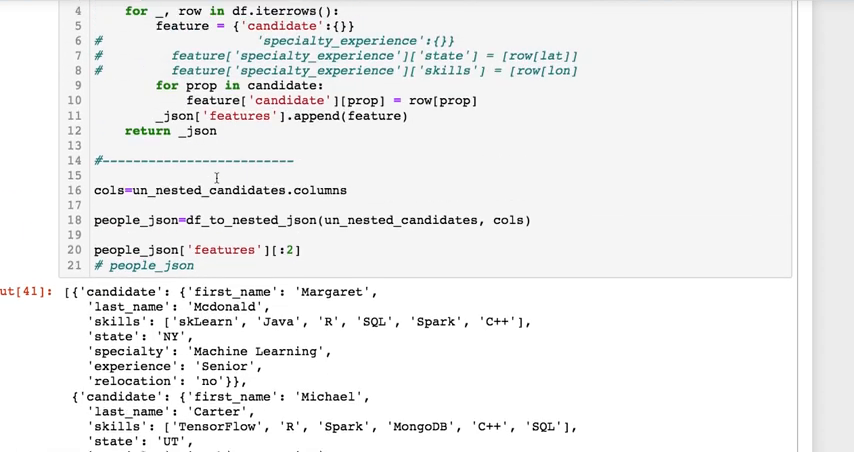
# Uncomment the specialty_experience state assignment with Ctrl+/, which raises an IndentationError on rerun.
pyautogui.scroll(3)
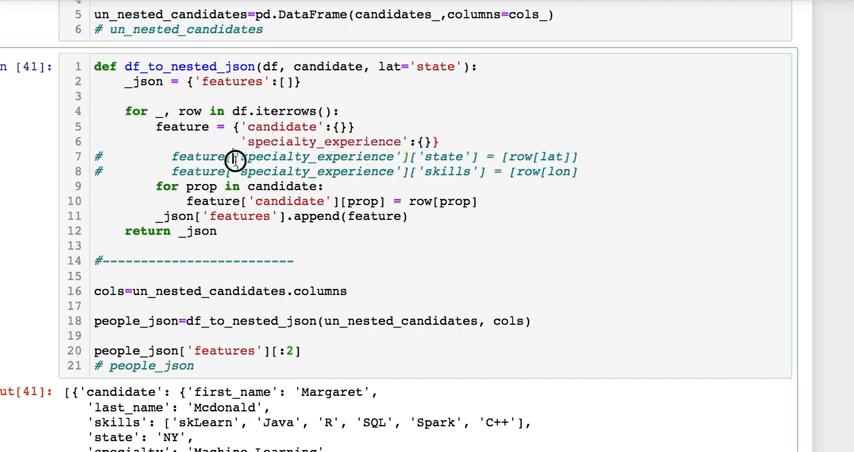
pyautogui.press('ctrl+/')
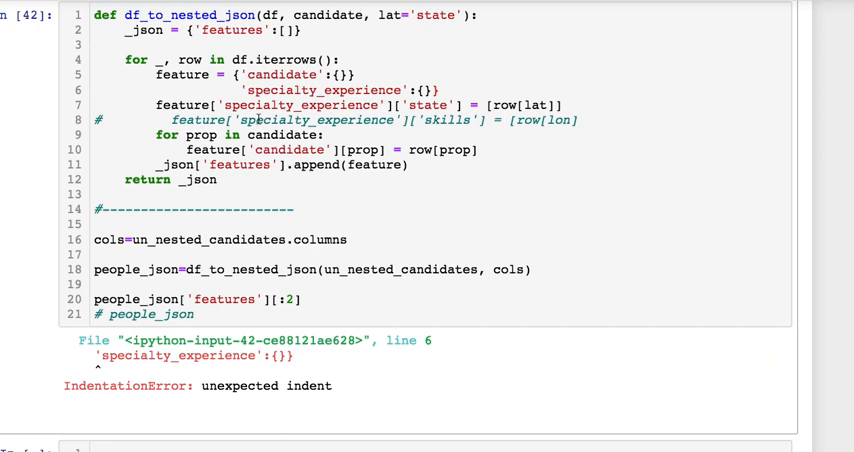
pyautogui.moveTo(268, 216)
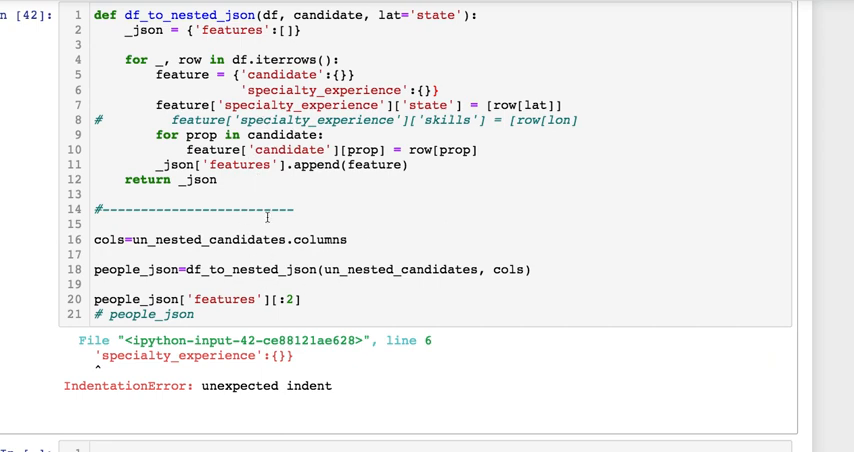